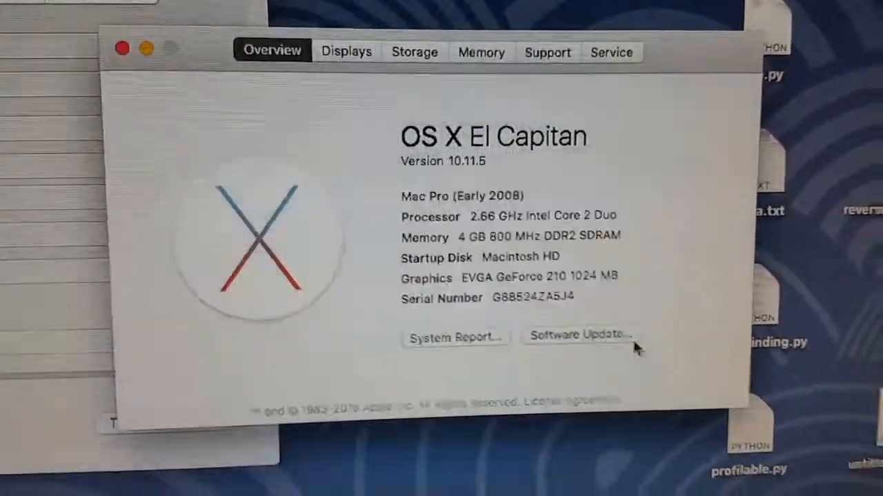
- Open the full hardware System Report from About This Mac
left_click(454, 337)
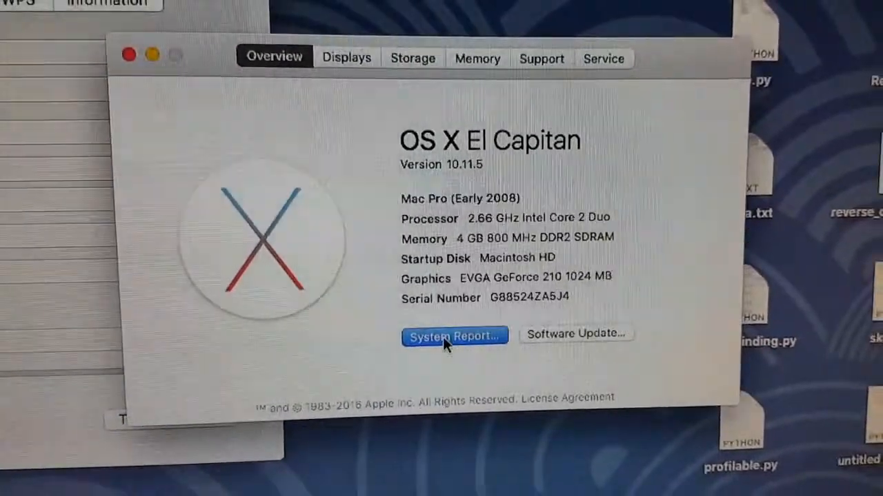
left_click(454, 336)
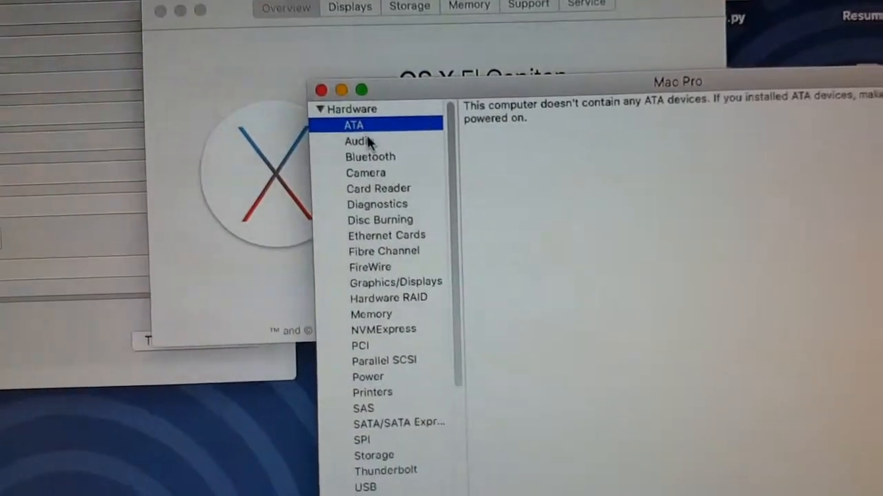
- Review the Audio, Graphics/Displays, SATA and Ethernet Cards sections, ending on the Realtek gigabit controller
left_click(356, 140)
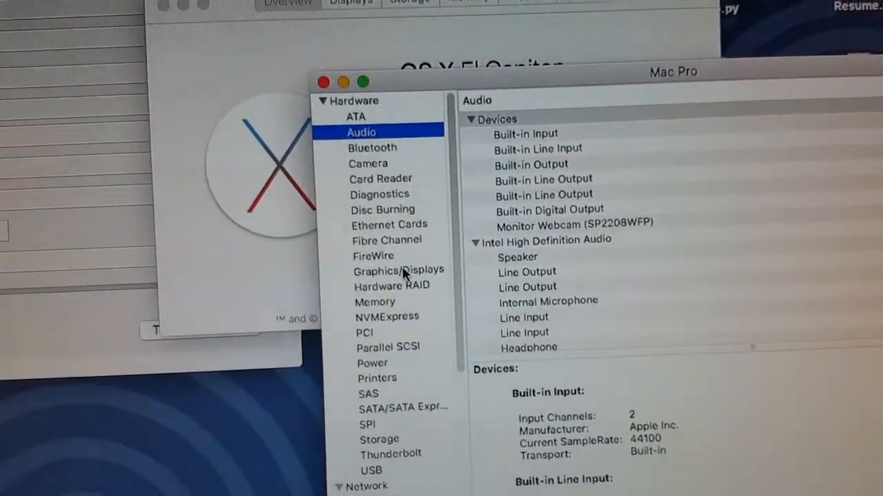
left_click(398, 270)
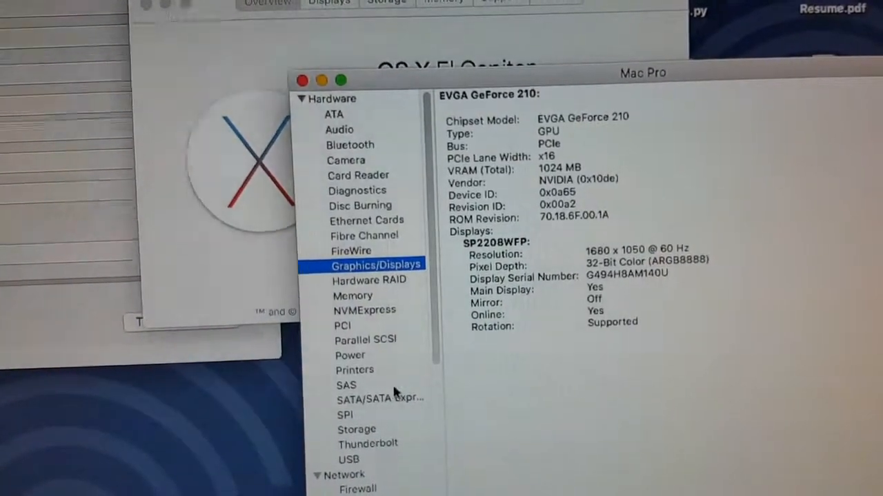
left_click(379, 398)
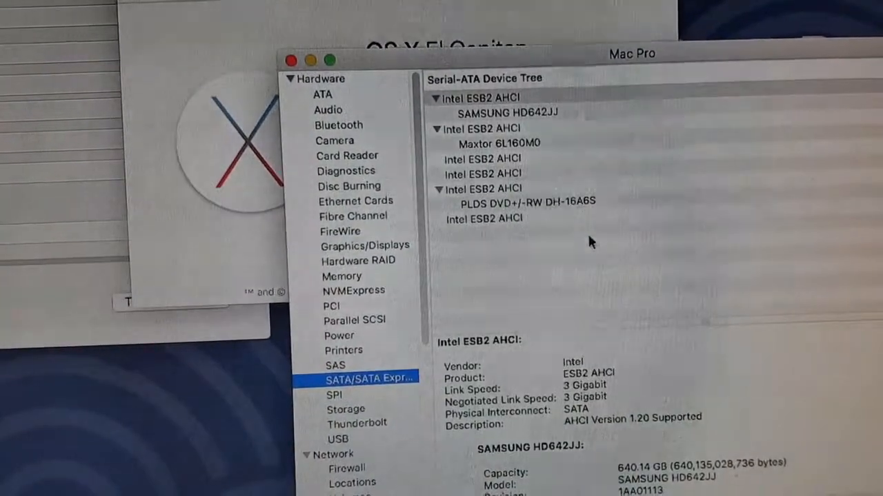
left_click(526, 201)
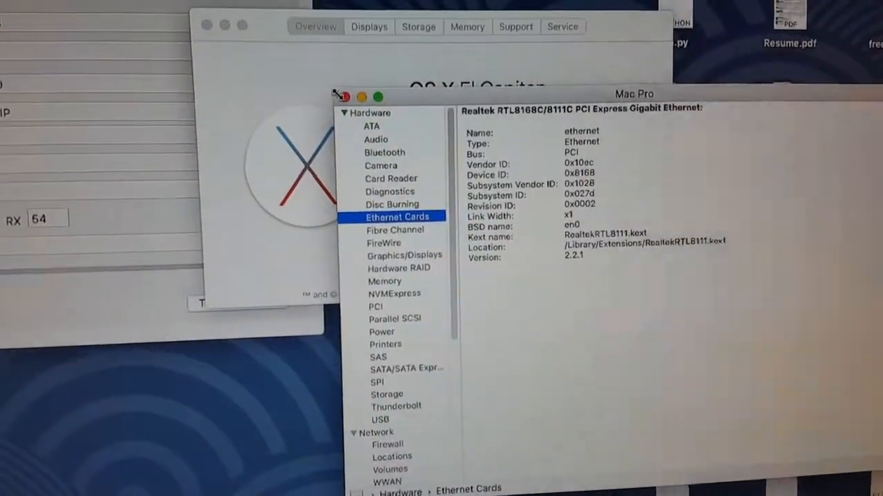
- Close the System Report window
left_click(341, 97)
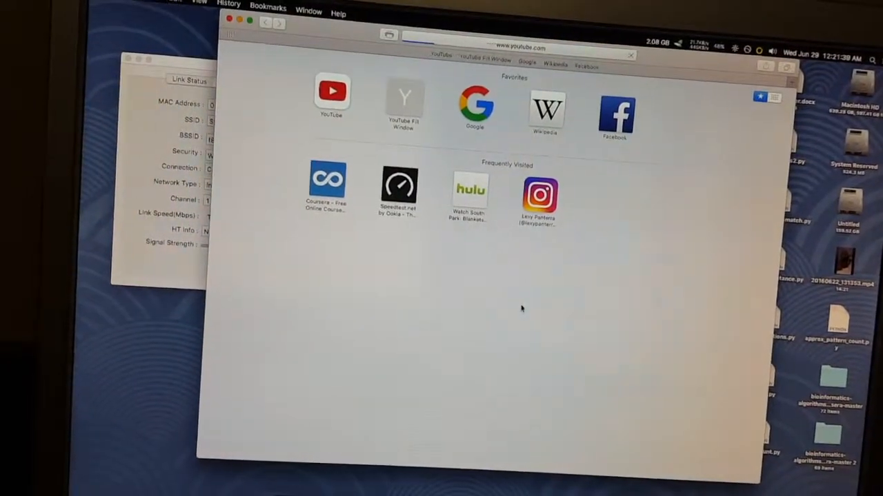
- Play the 'Goodfellas - Layla Scene - HD' video from the YouTube home page
left_click(331, 97)
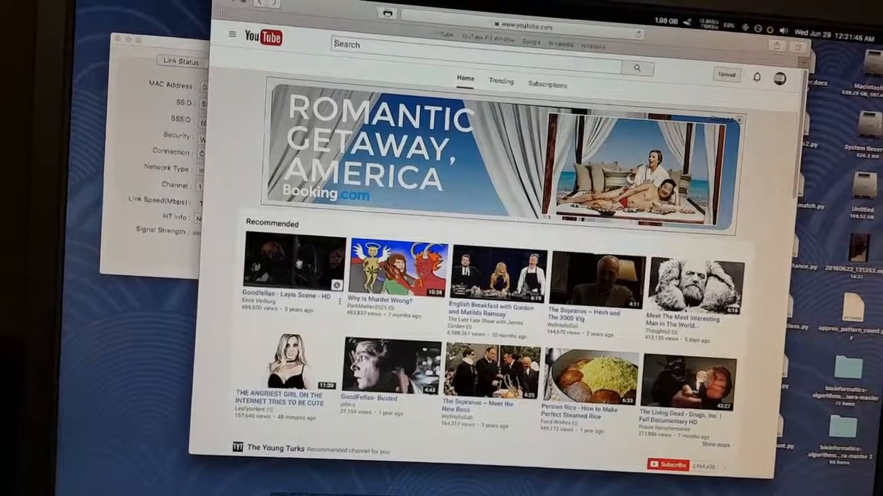
left_click(294, 265)
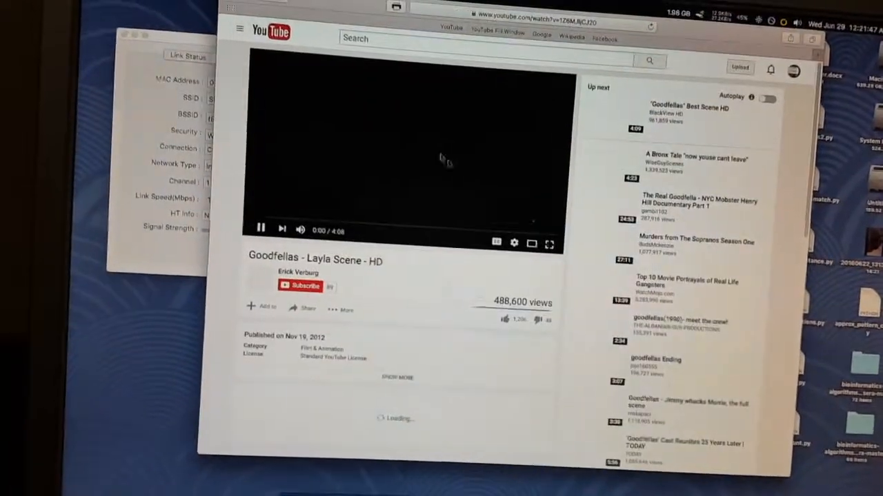
left_click(549, 242)
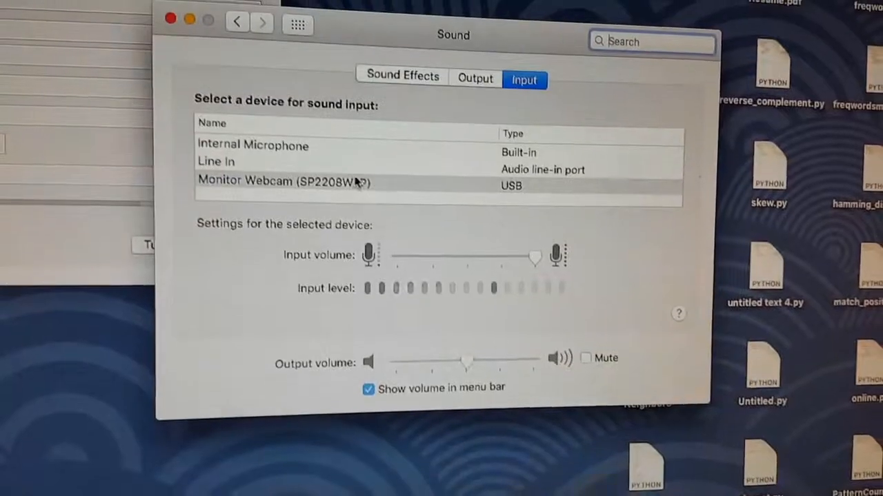
- Show the Sound output devices including Internal Speakers, then return to the input devices
left_click(284, 181)
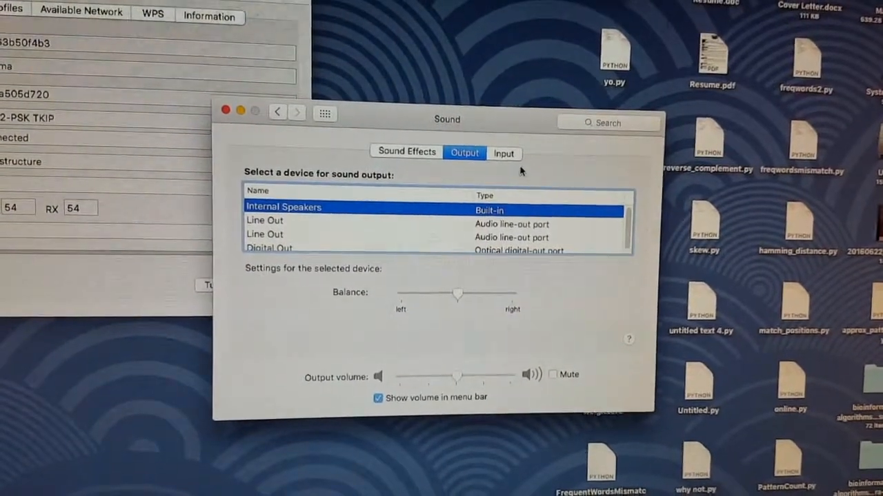
left_click(503, 153)
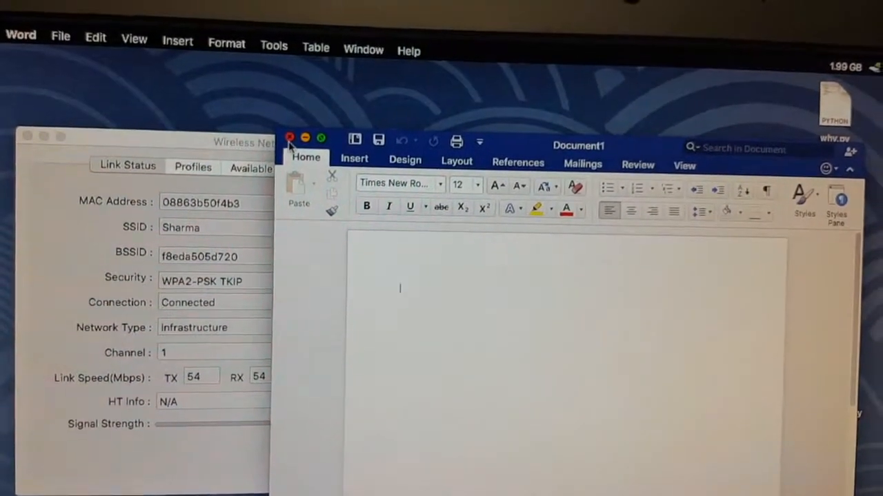
- Close the blank Word Document1
left_click(89, 84)
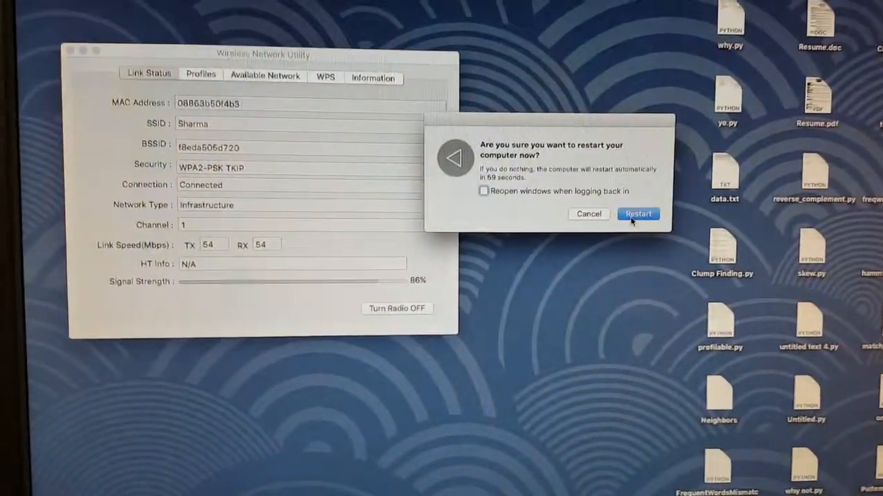
- Confirm restarting the computer
left_click(637, 214)
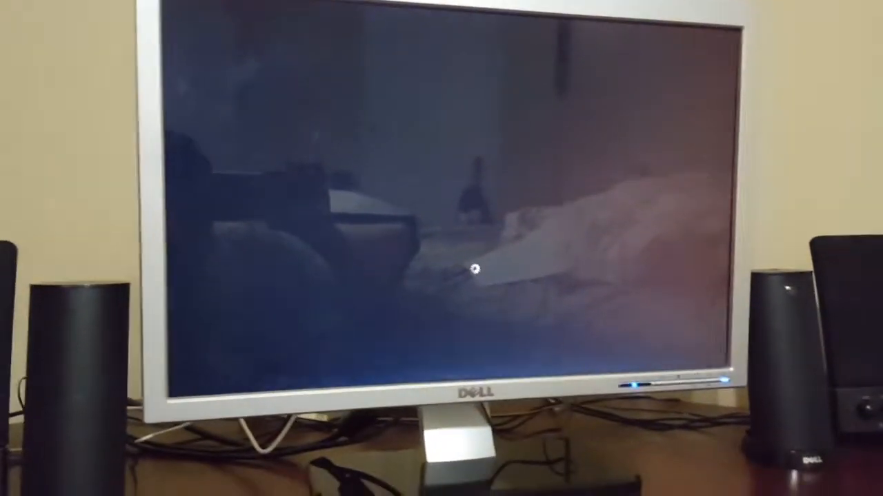